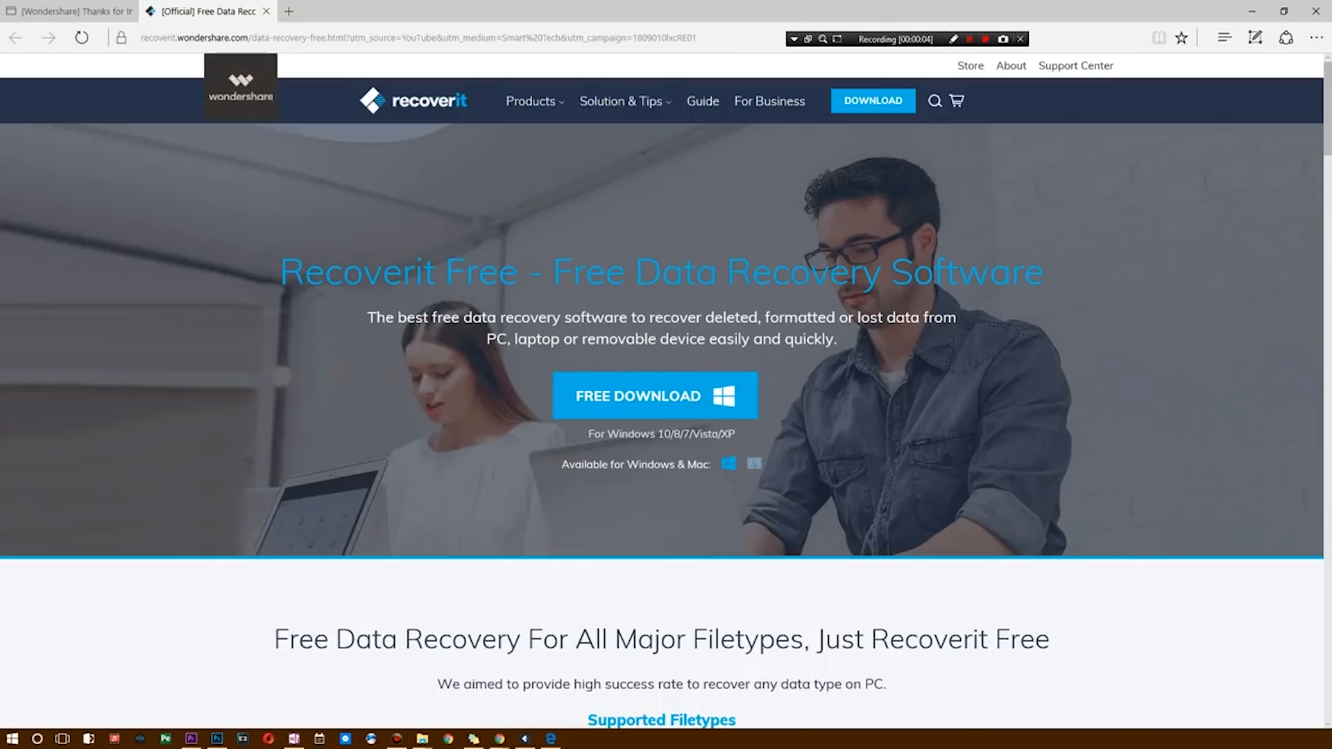
Scroll the Recoverit Free page down to 'Free Data Recovery For All Data-Loss Scenarios'
scroll(down, 3)
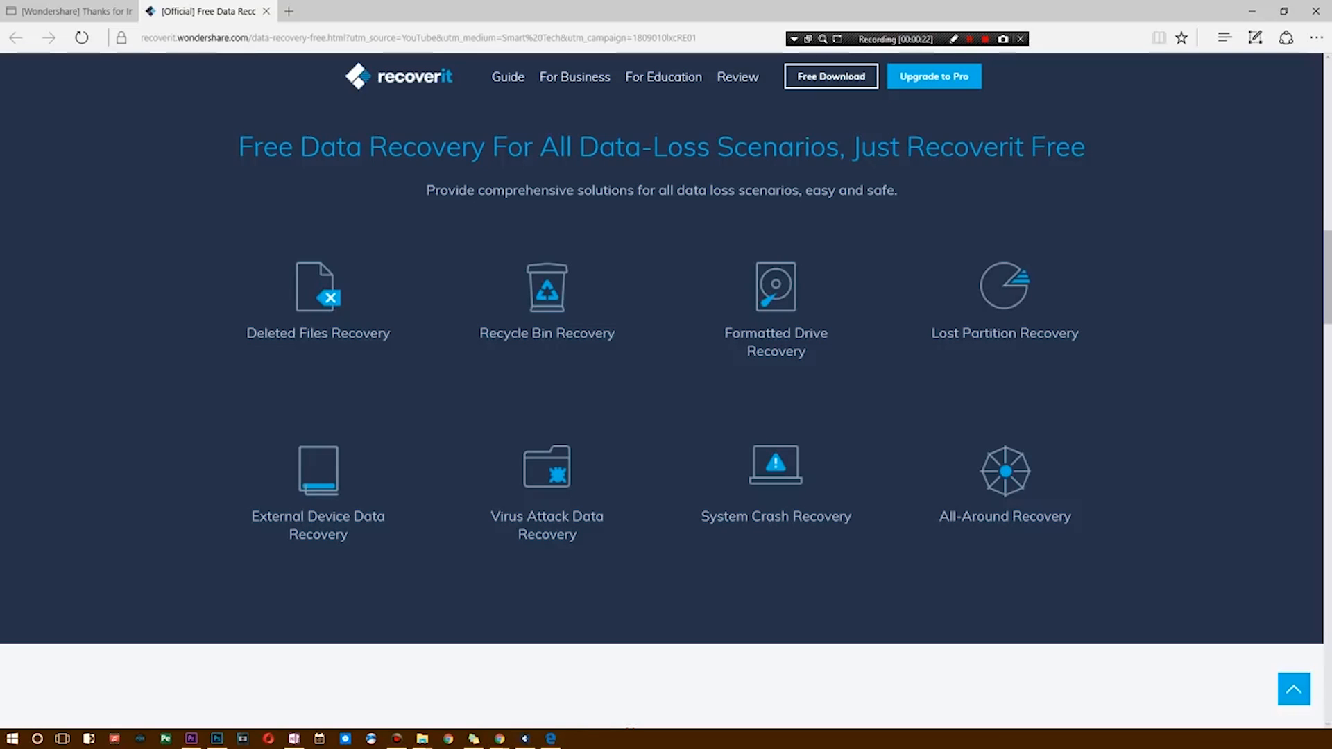
mouse_move(775, 472)
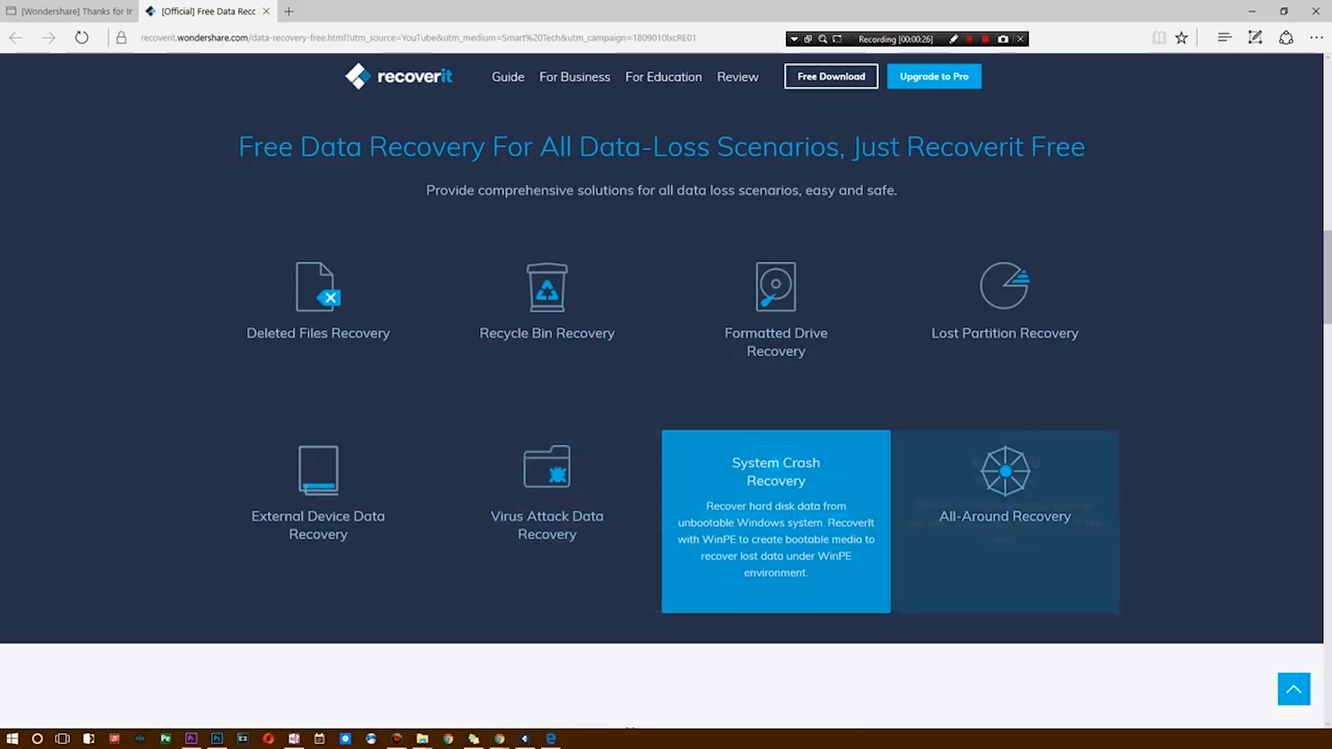
Scroll through the supported storage devices section to the Supported Filetypes section
scroll(down, 3)
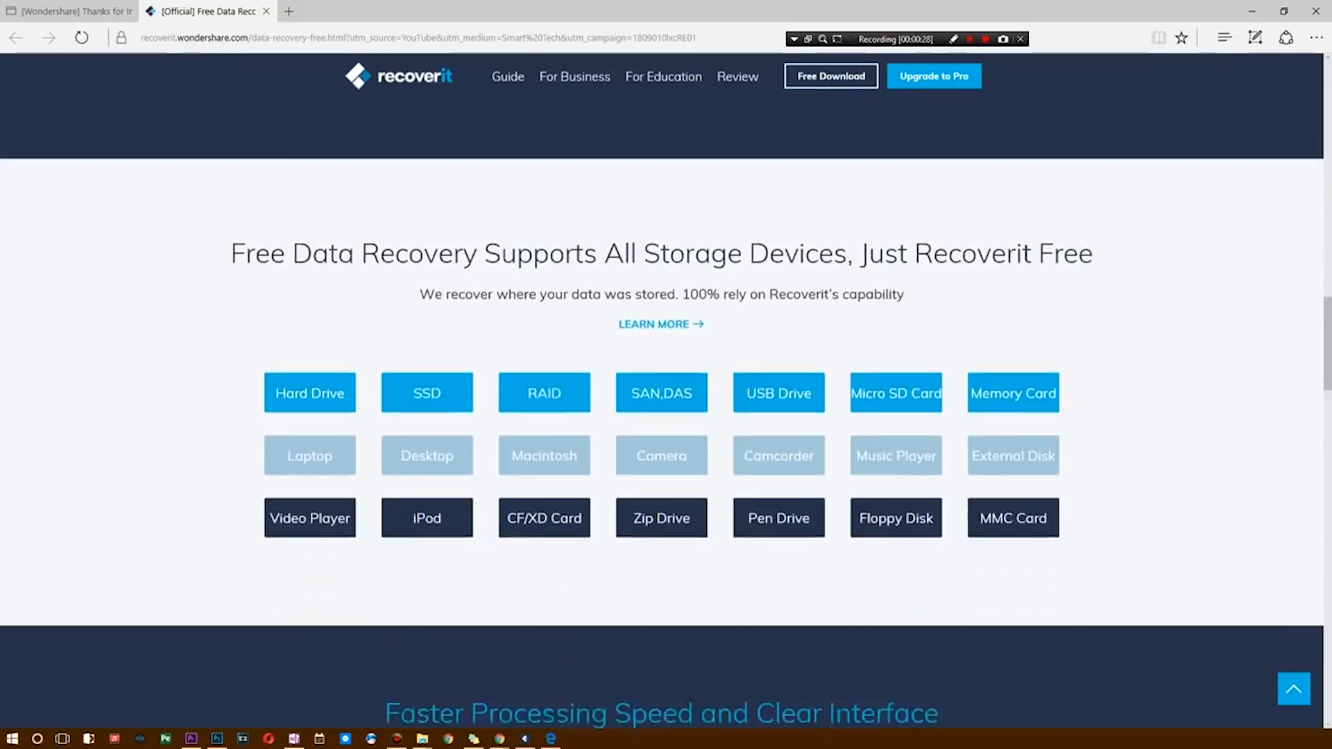
scroll(down, 3)
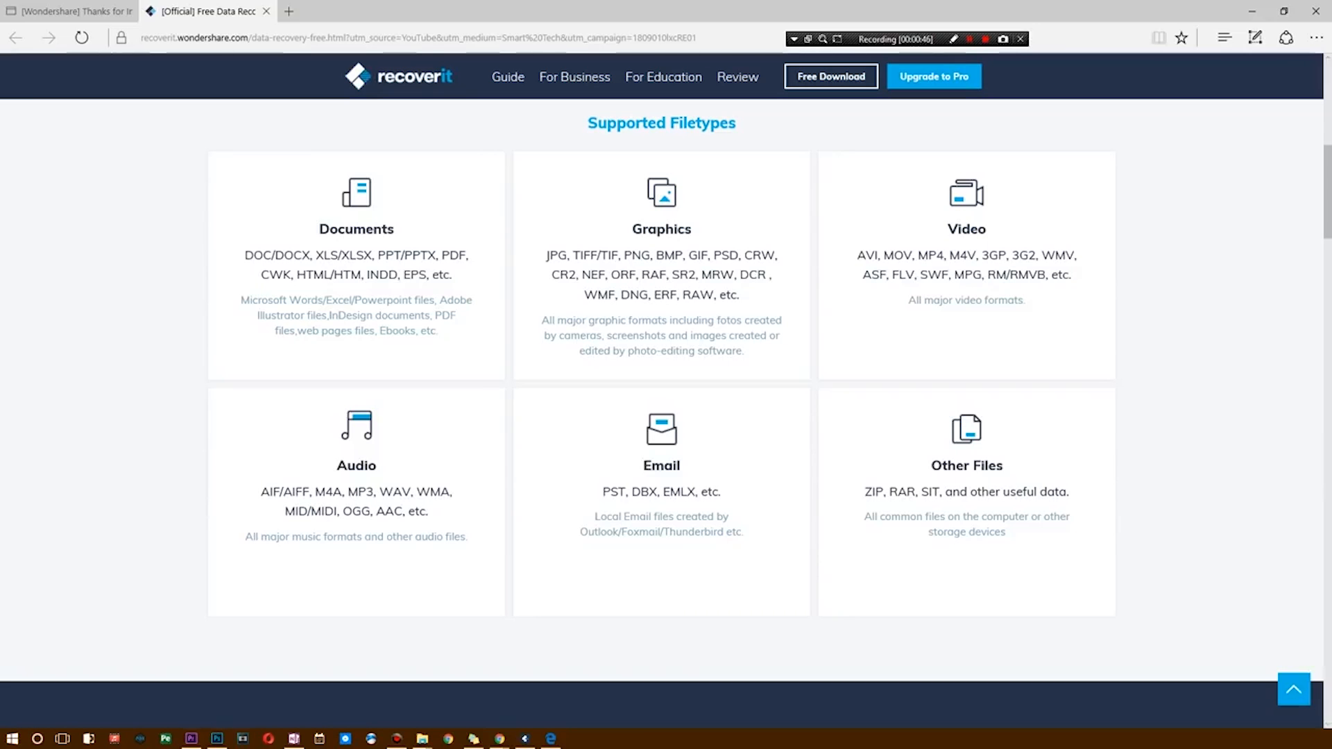
scroll(down, 3)
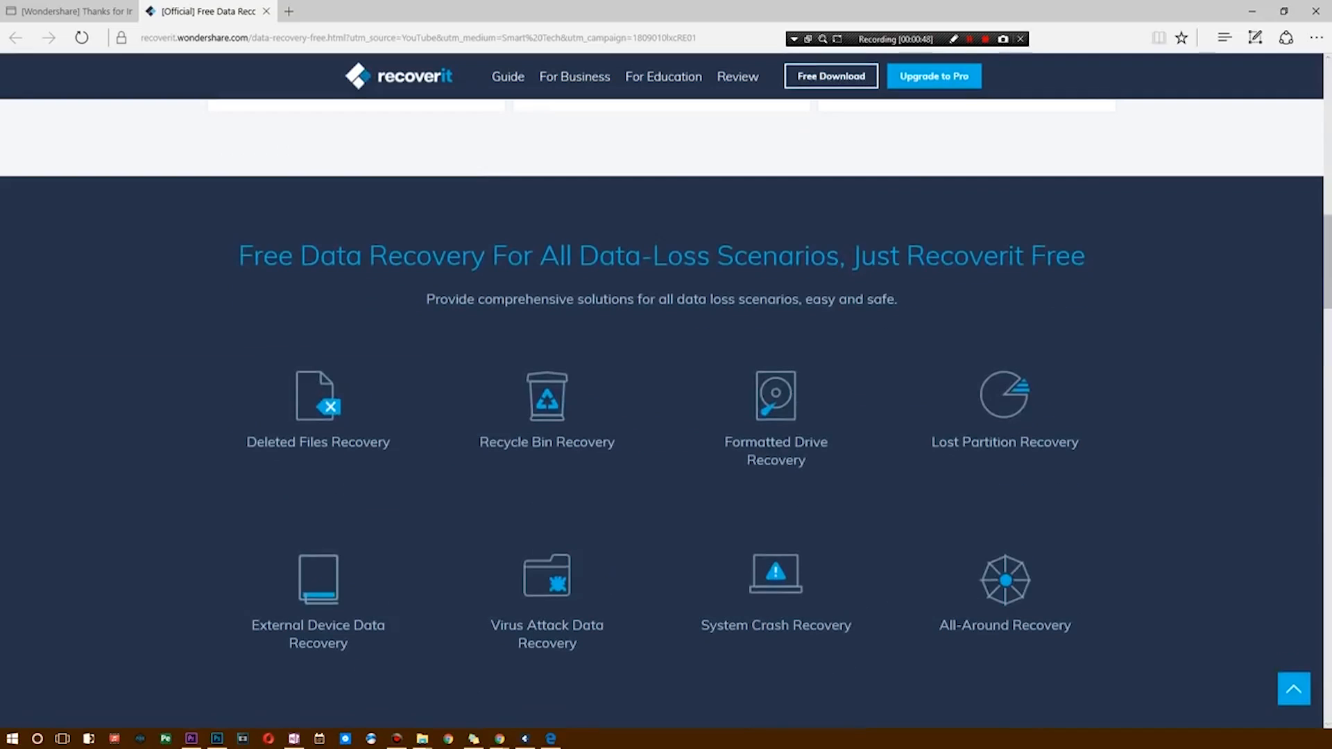
scroll(down, 3)
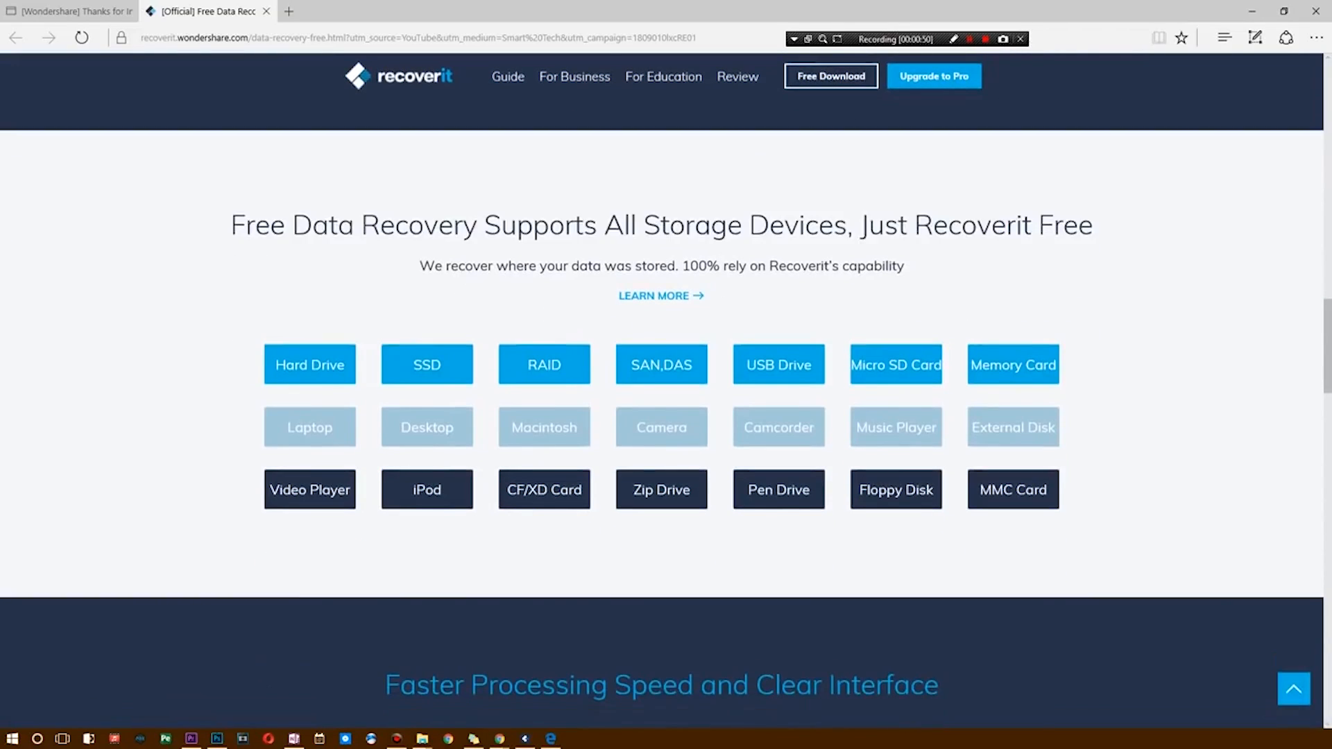
scroll(down, 3)
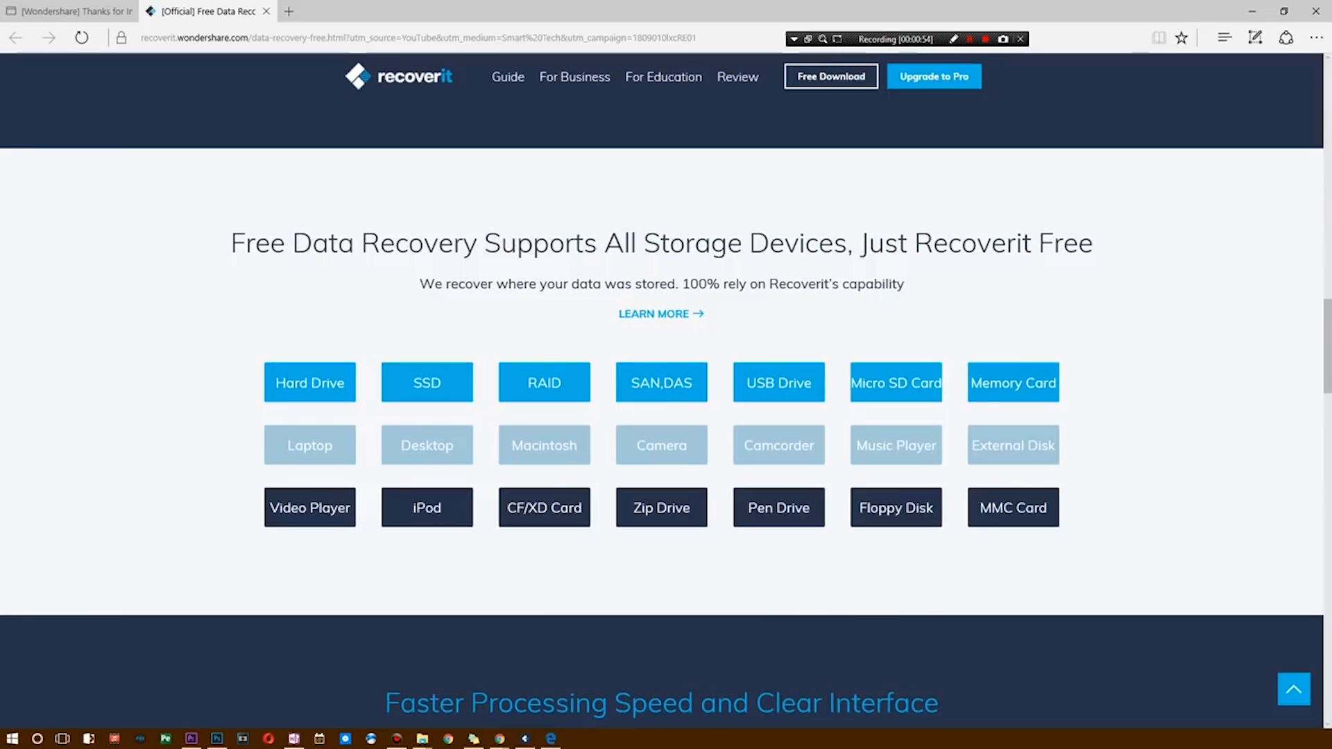
scroll(down, 3)
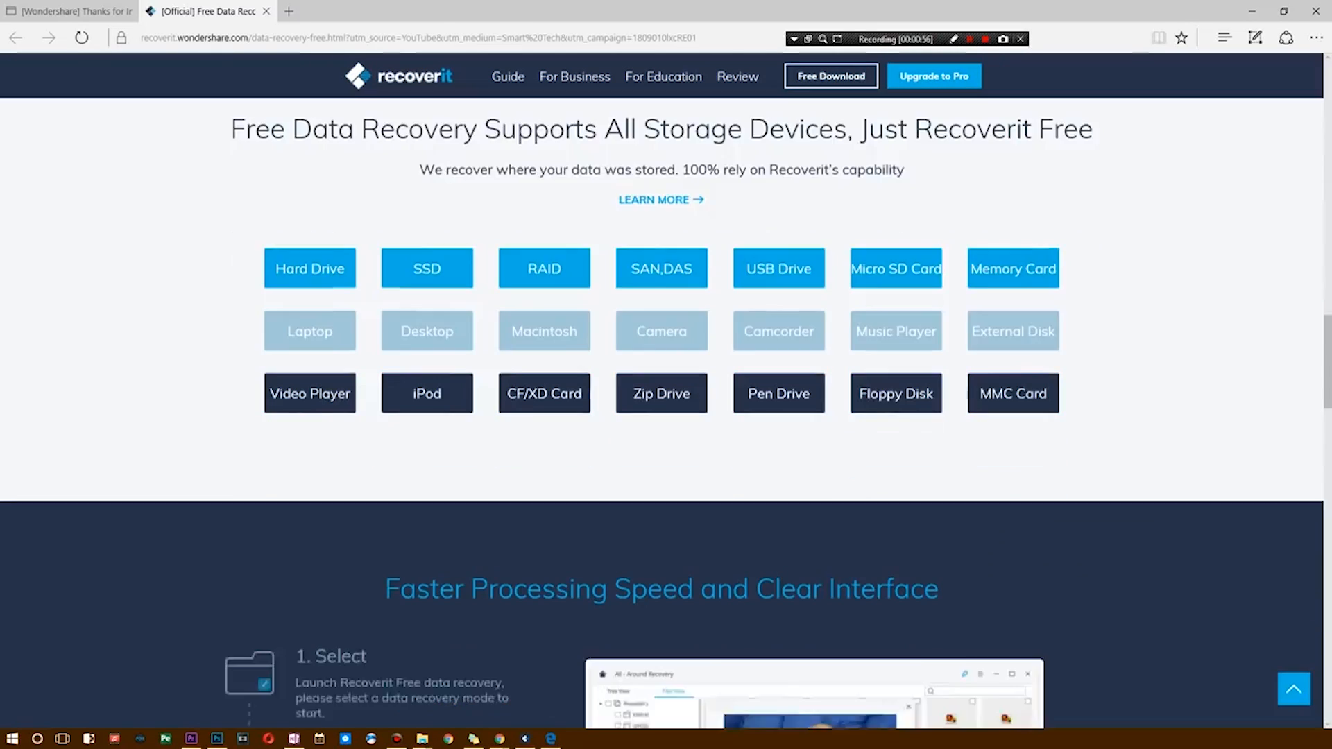
scroll(down, 3)
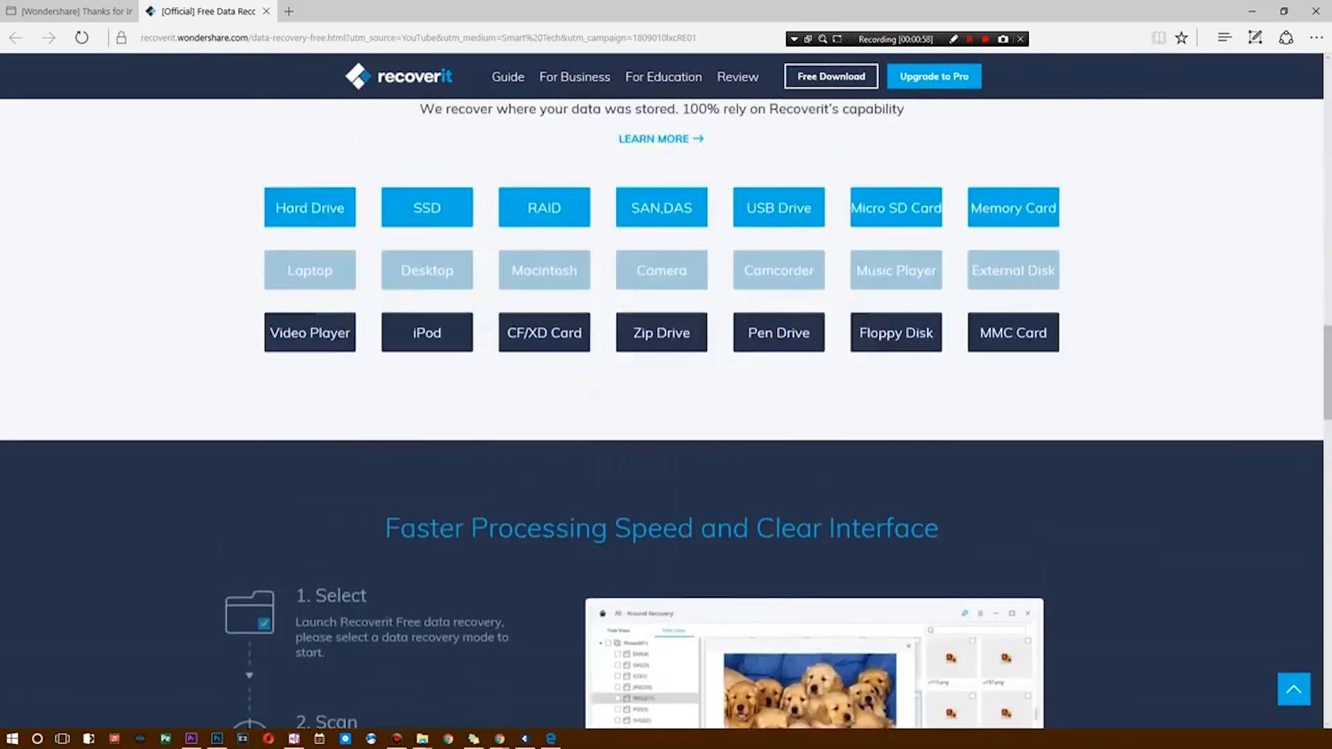
scroll(down, 3)
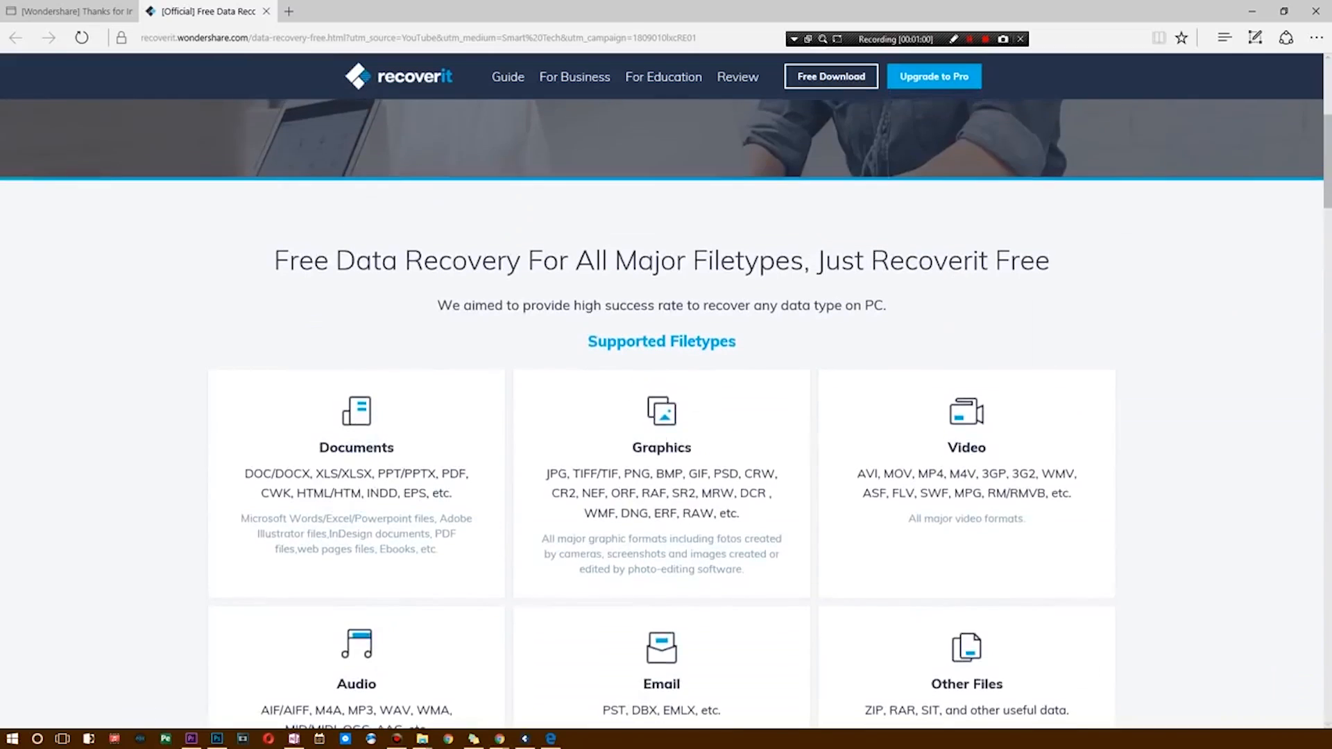
scroll(down, 3)
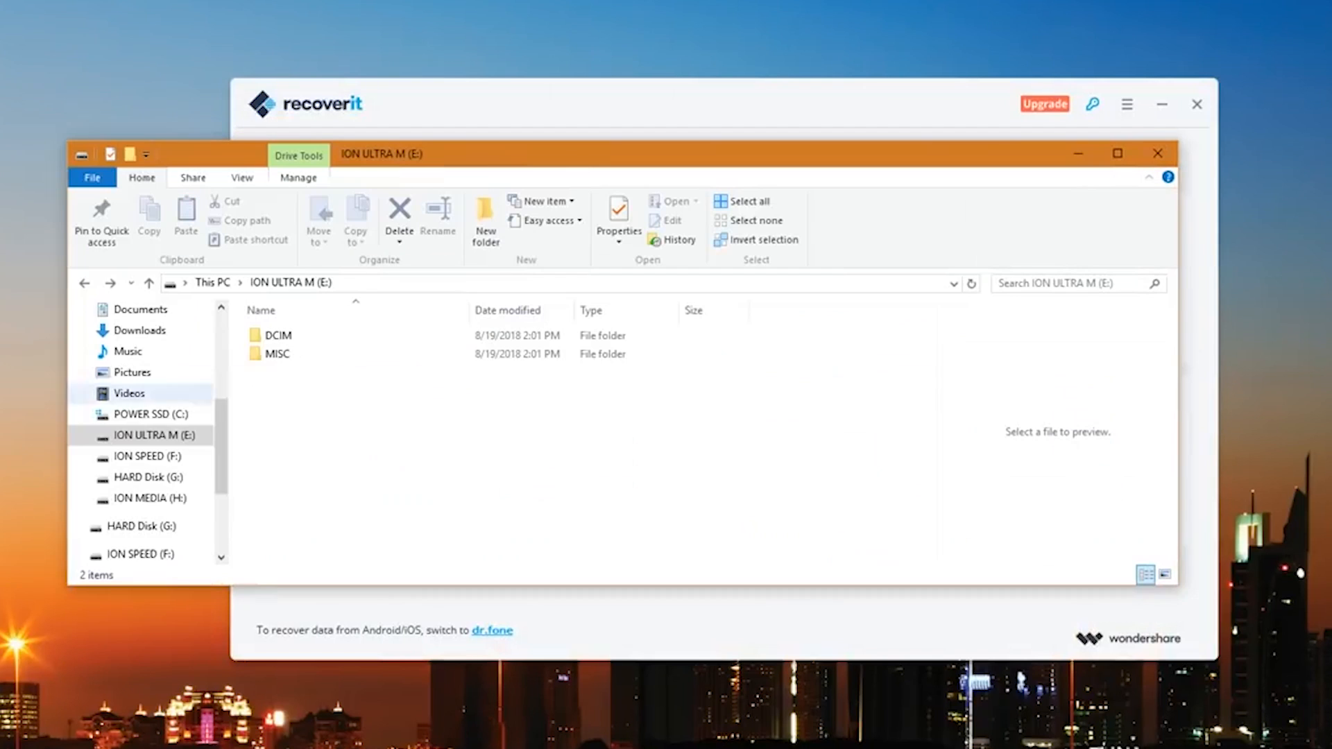
Select the ION SPEED (F:) drive and open its Format dialog with FAT32 and Quick Format
click(143, 457)
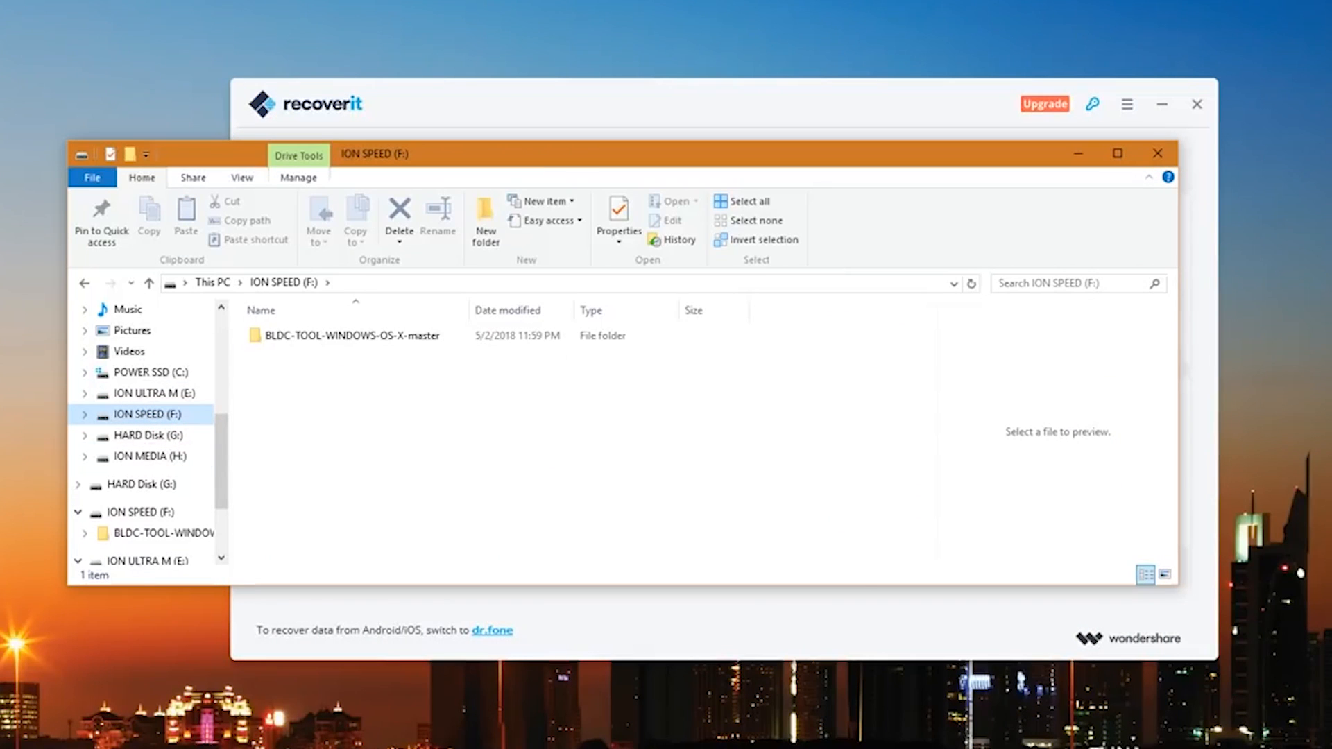
right_click(140, 413)
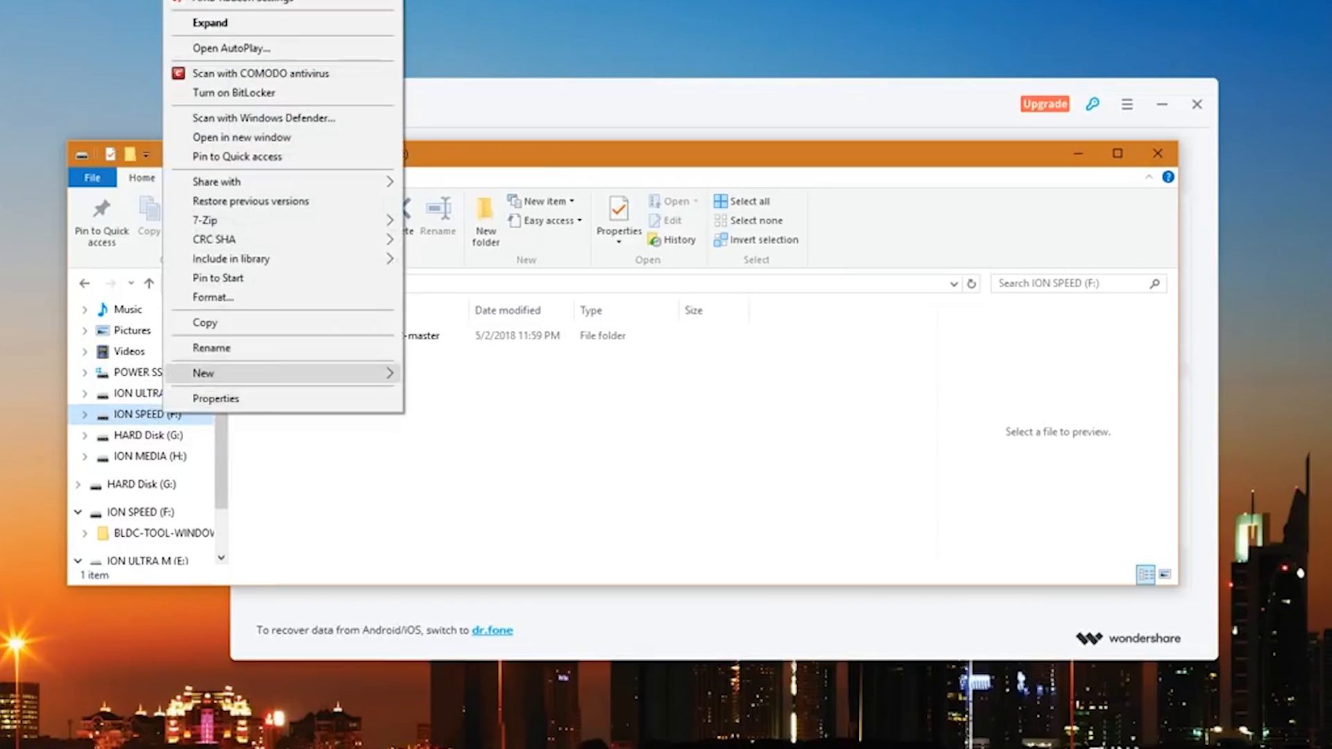
click(215, 398)
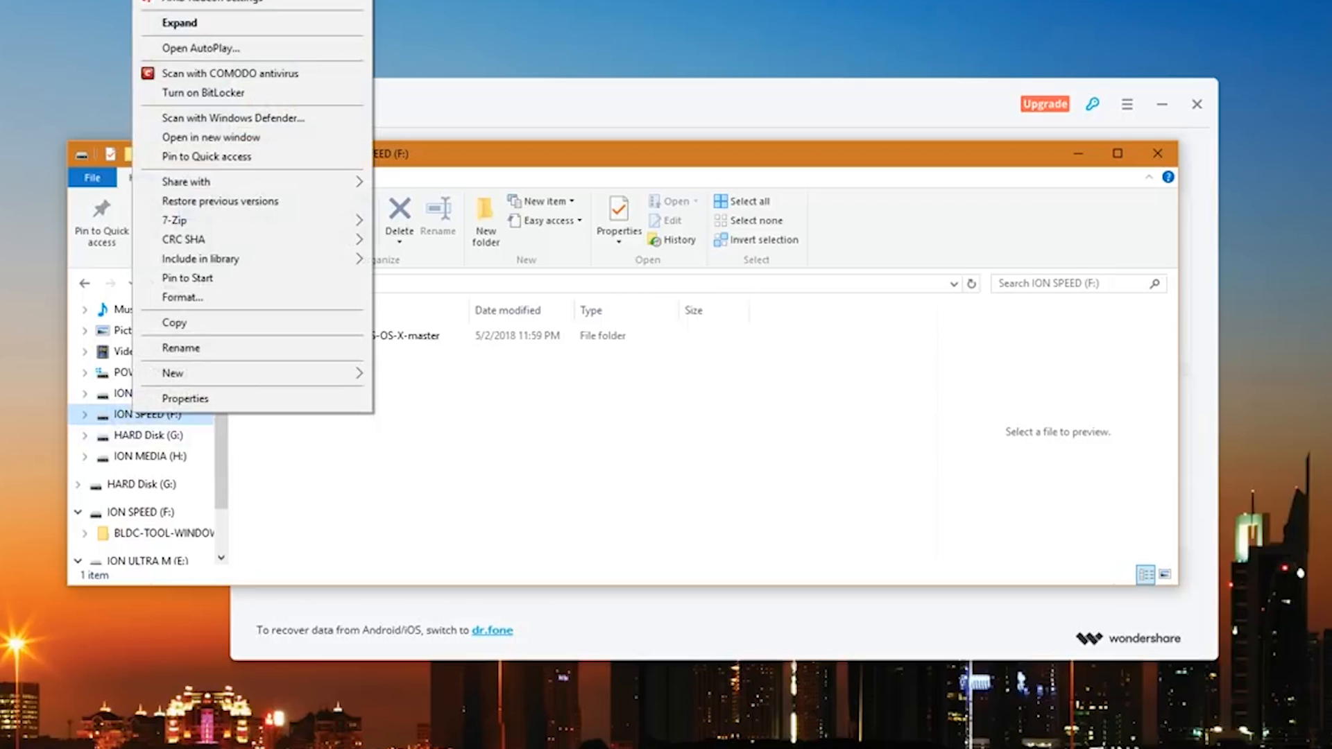
click(183, 298)
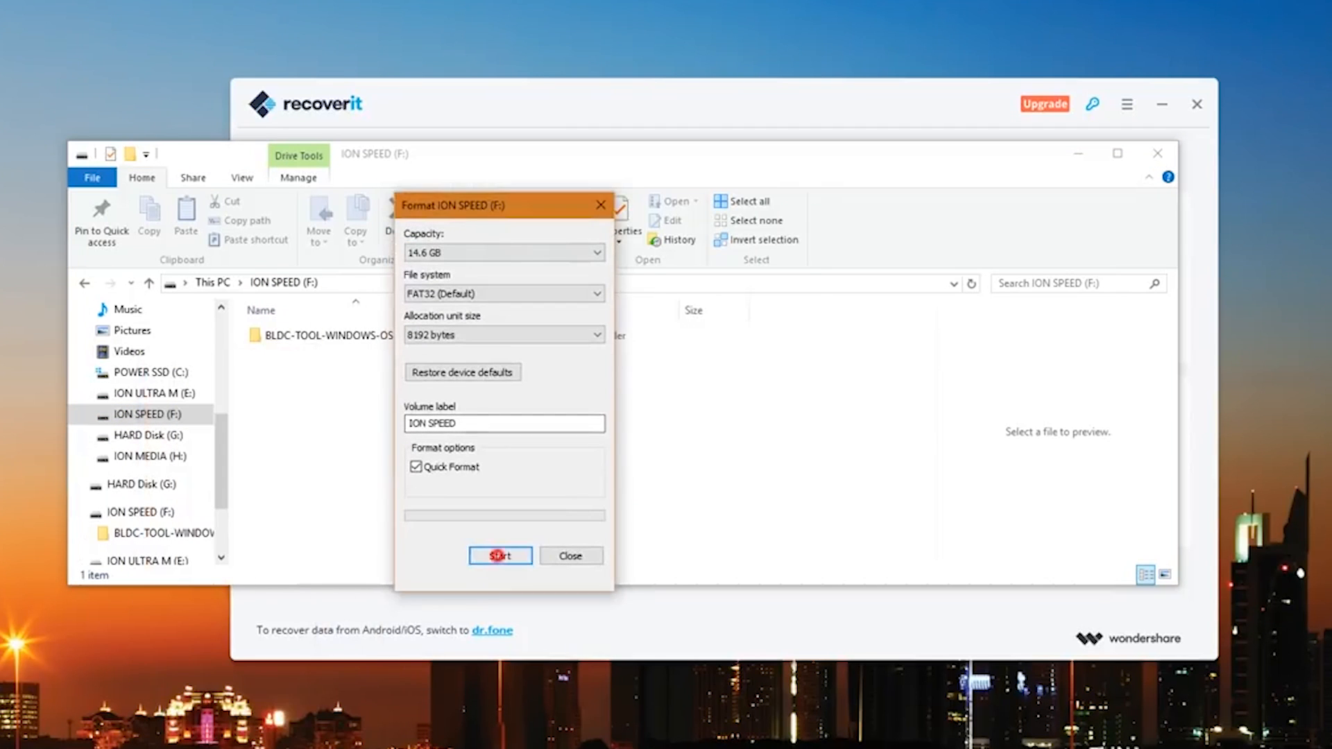
Start the FAT32 quick format of ION SPEED (F:), confirm erasing data, and close the dialog
click(499, 556)
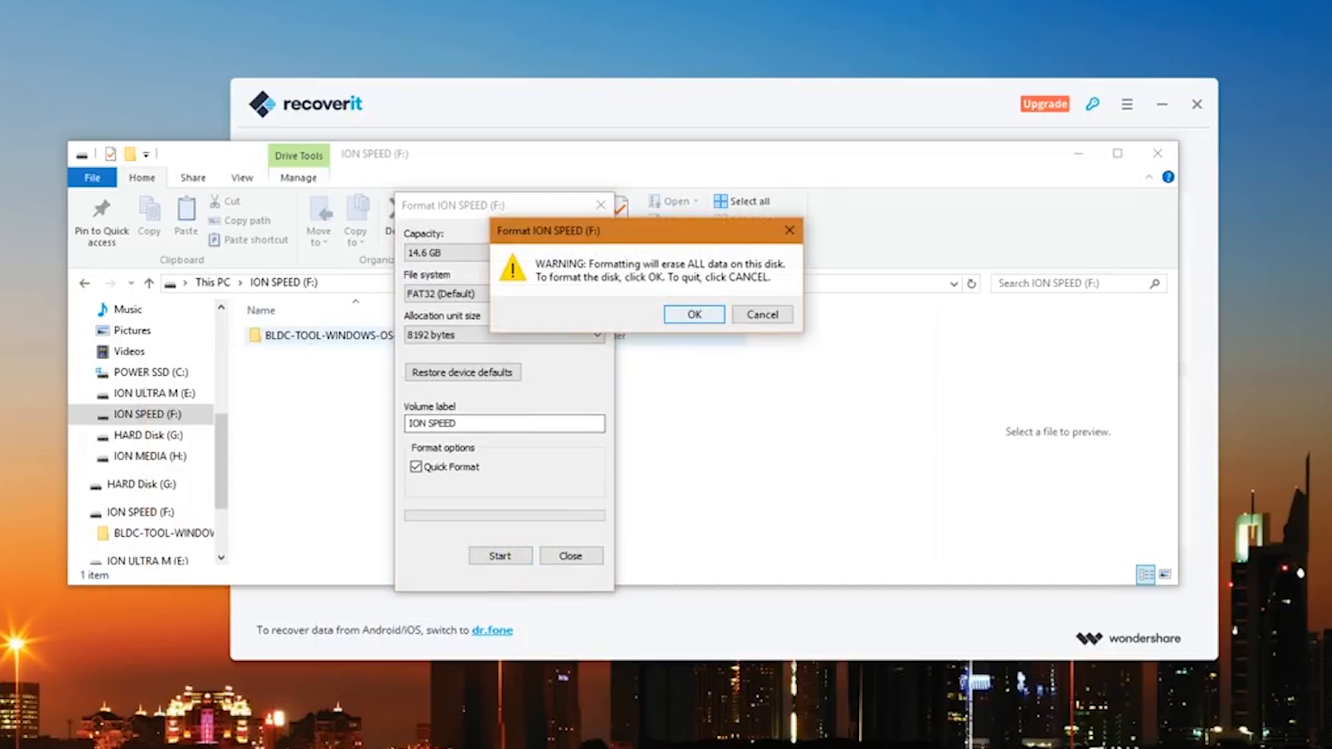
click(692, 314)
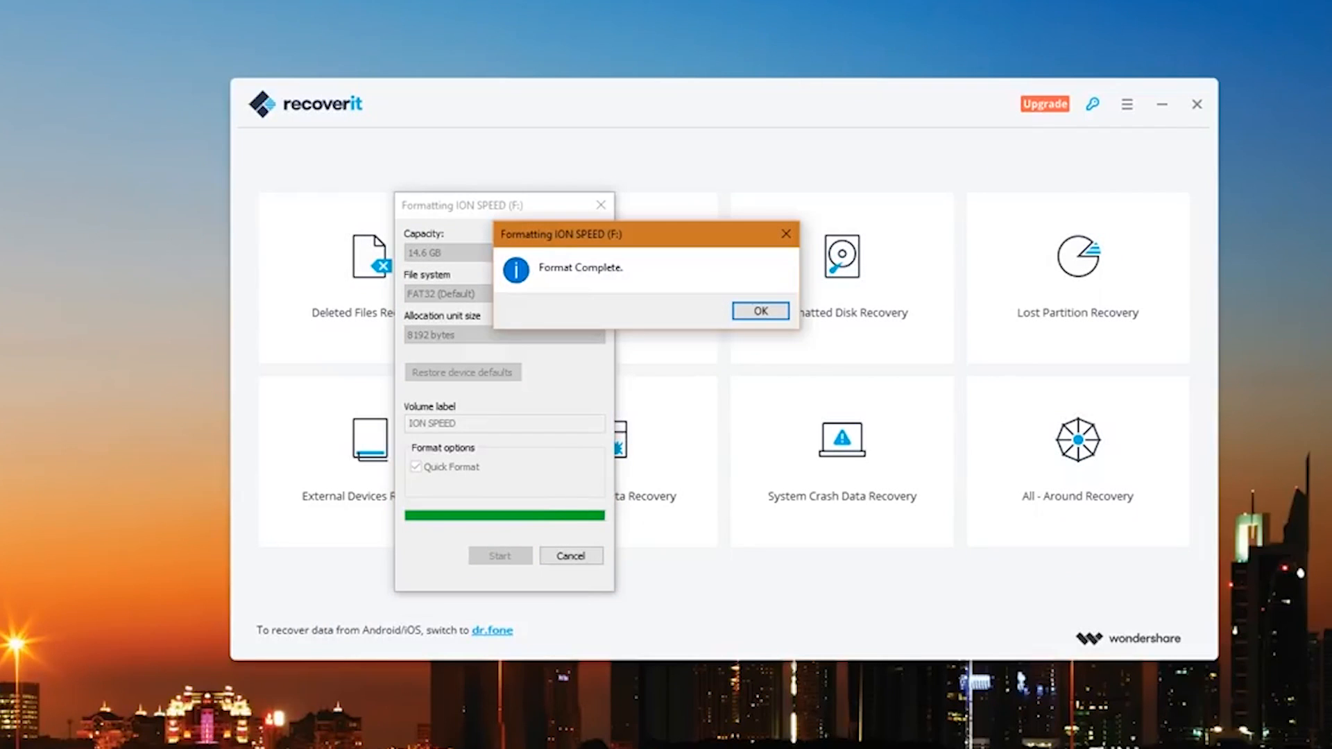
click(757, 310)
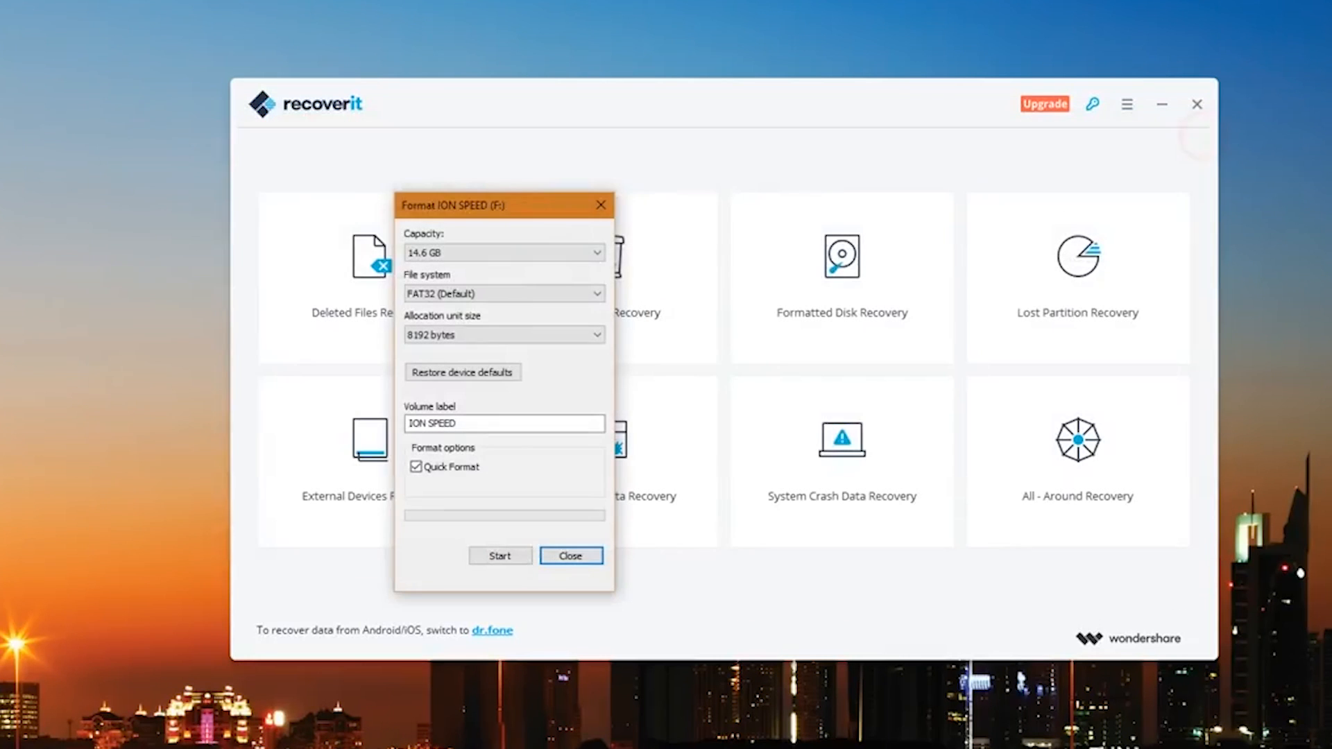
click(571, 556)
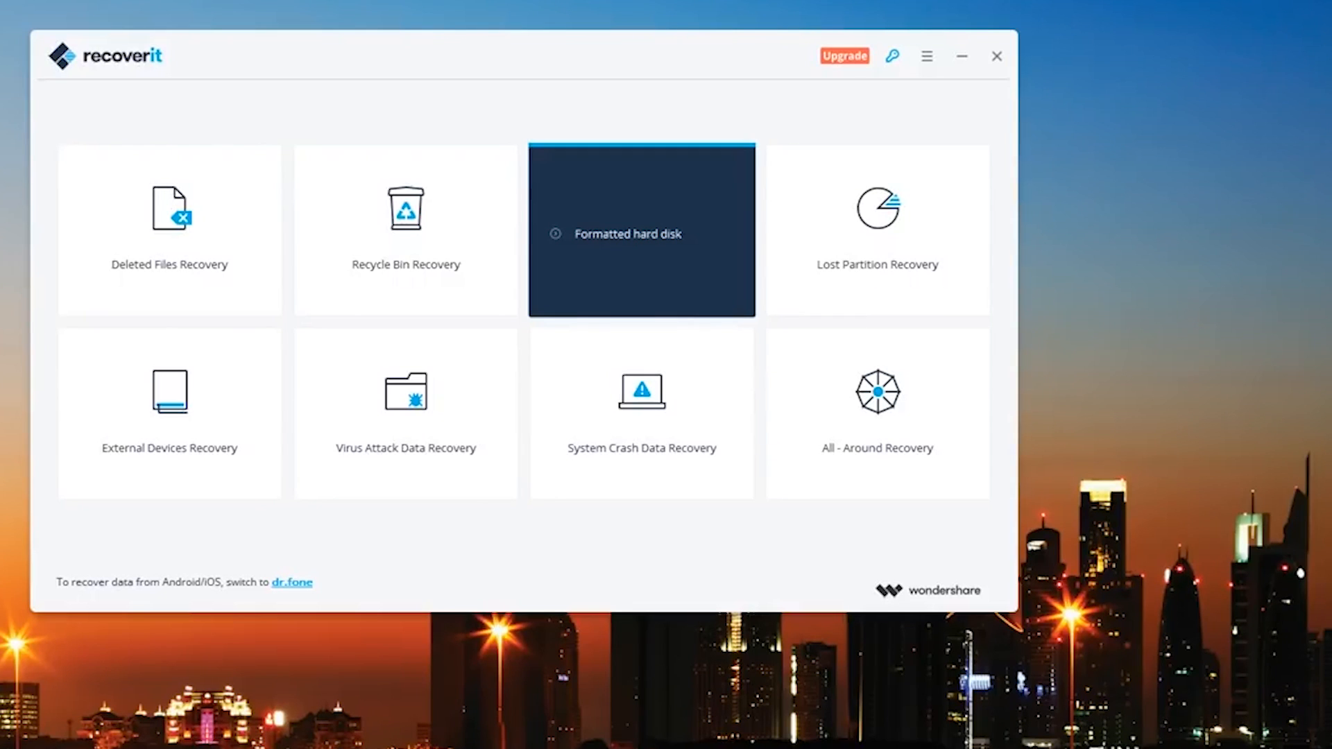
Choose the External Devices Recovery tile to list the ION ULTRA M and ION SPEED drives
click(405, 229)
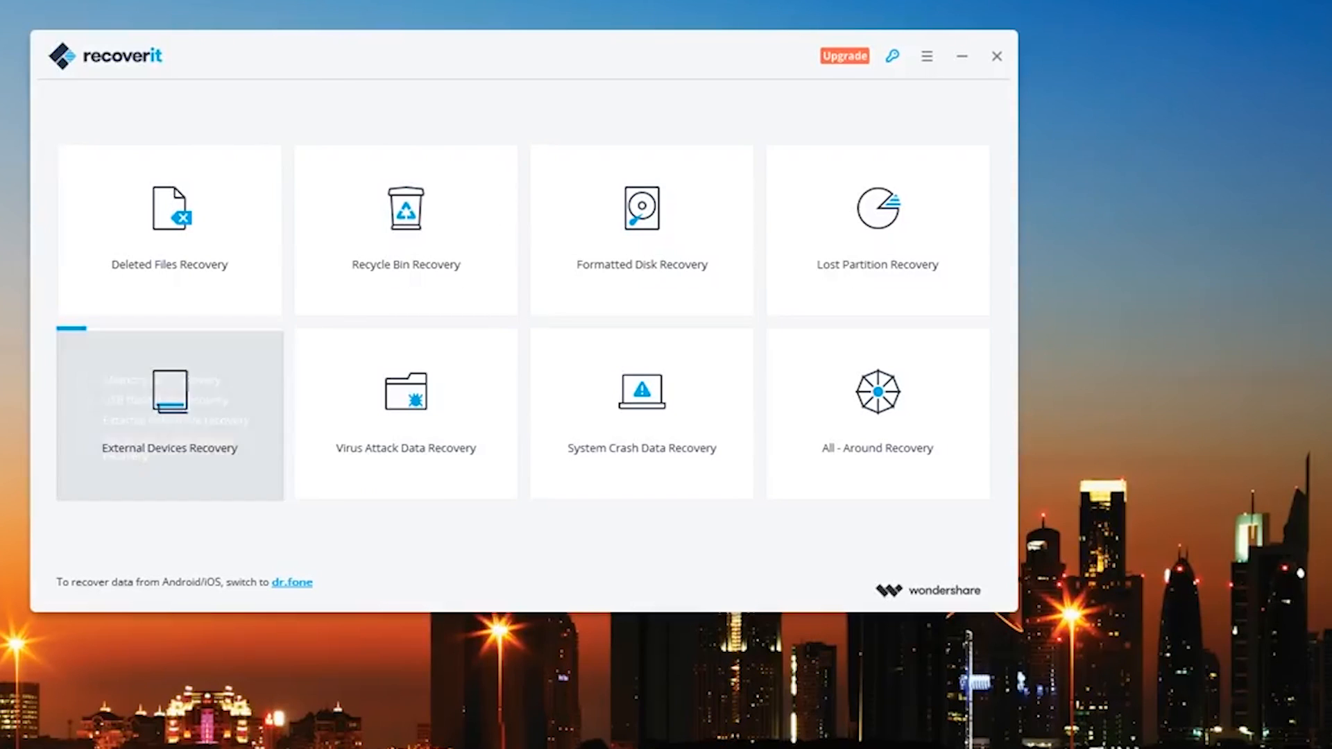
click(169, 413)
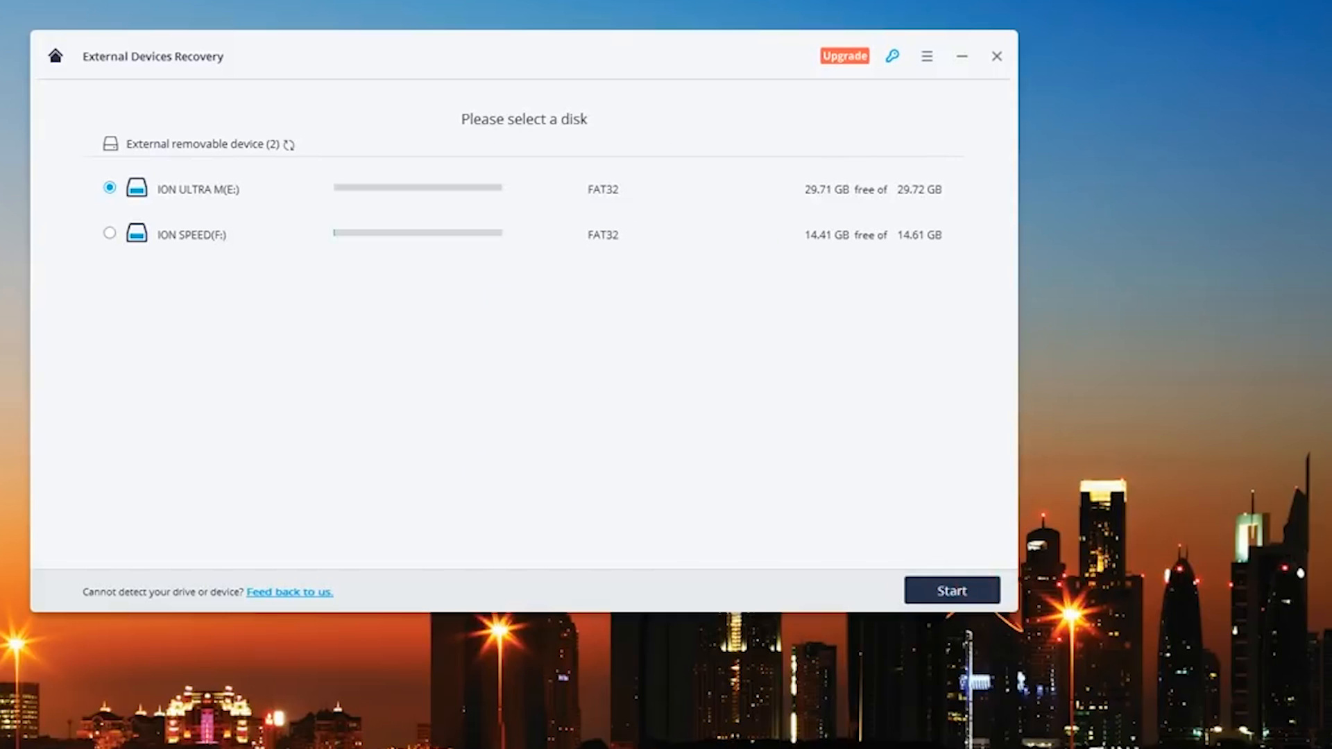
Select ION SPEED (F:) and start the scan, finding 73 files (195.26 MB)
click(109, 234)
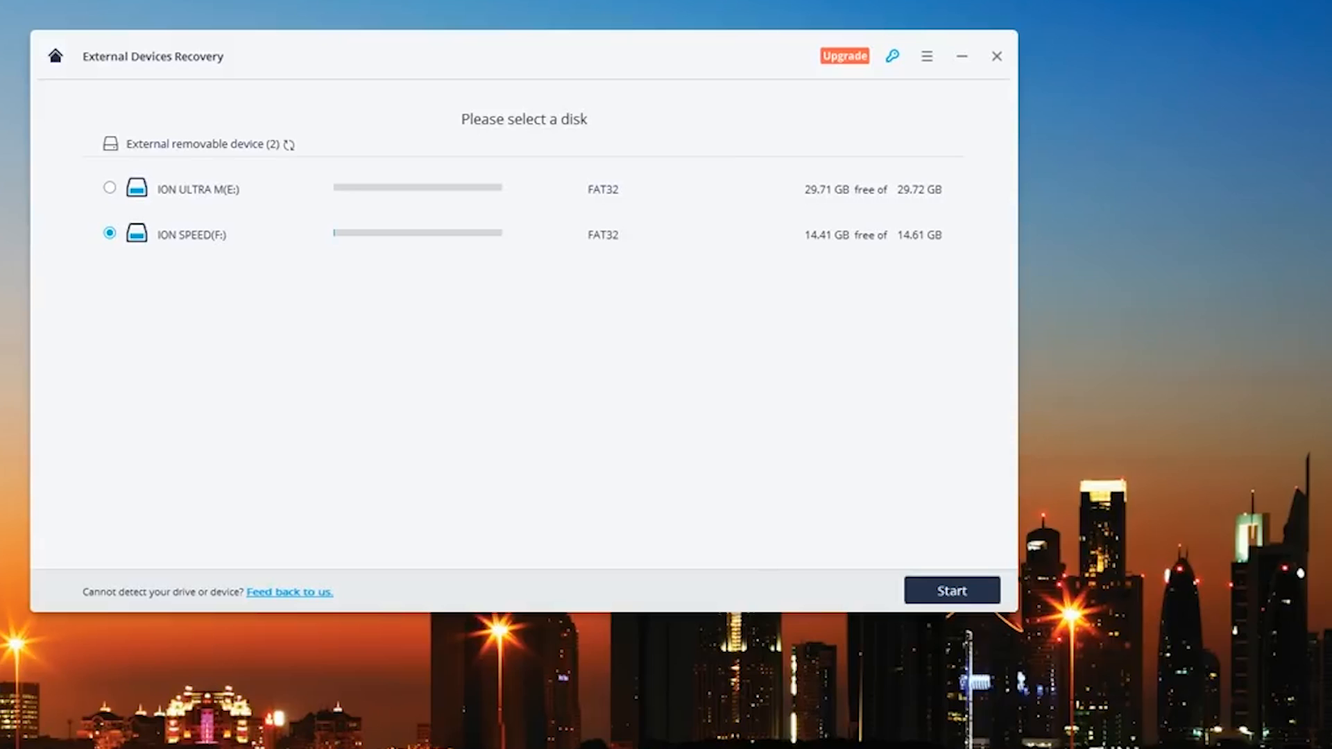
click(951, 591)
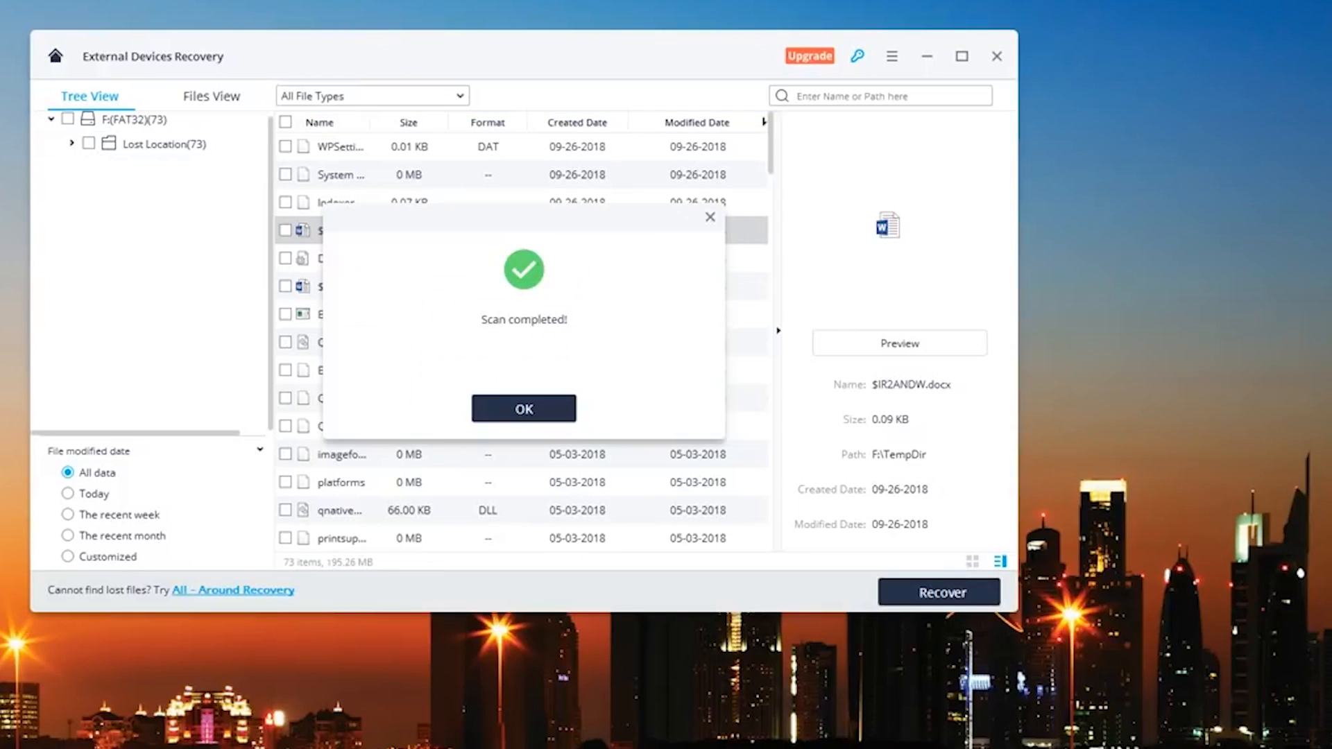
Dismiss the scan notice, sort the 73 files by size then created date, and inspect a file
click(523, 409)
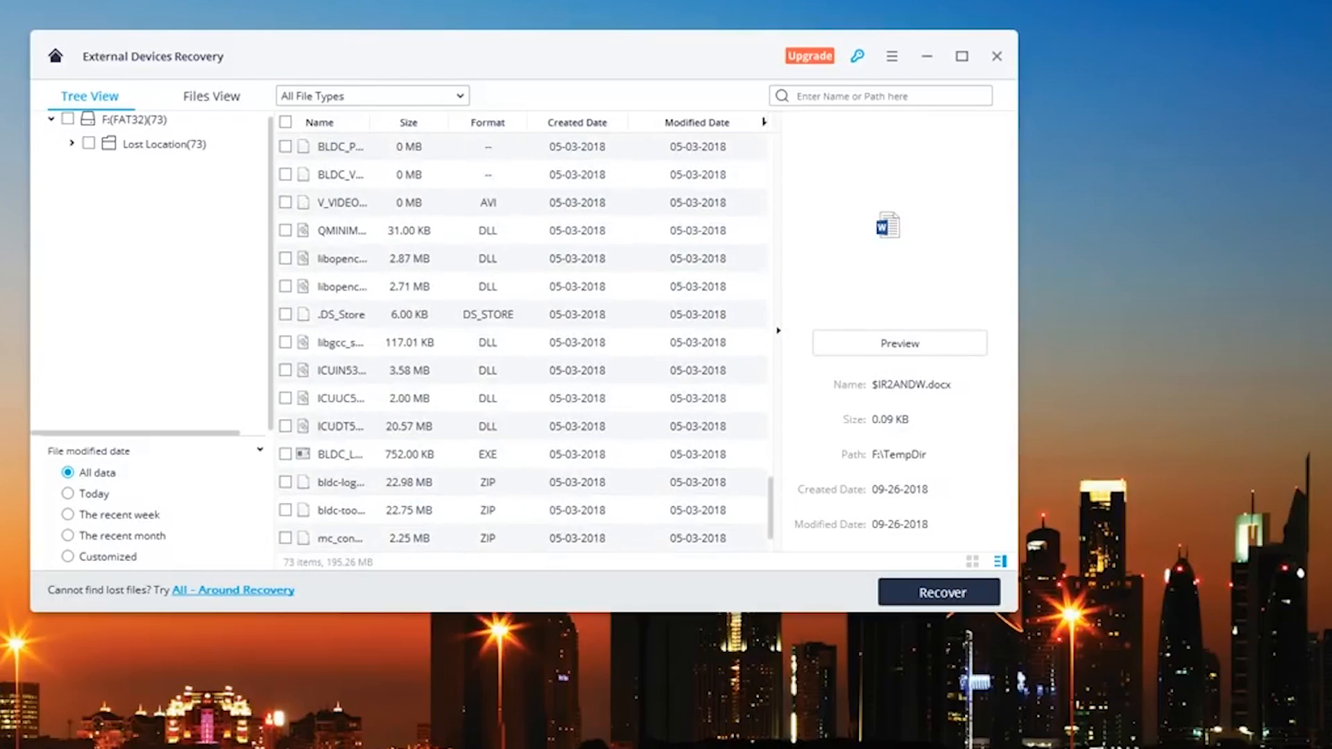
scroll(down, 3)
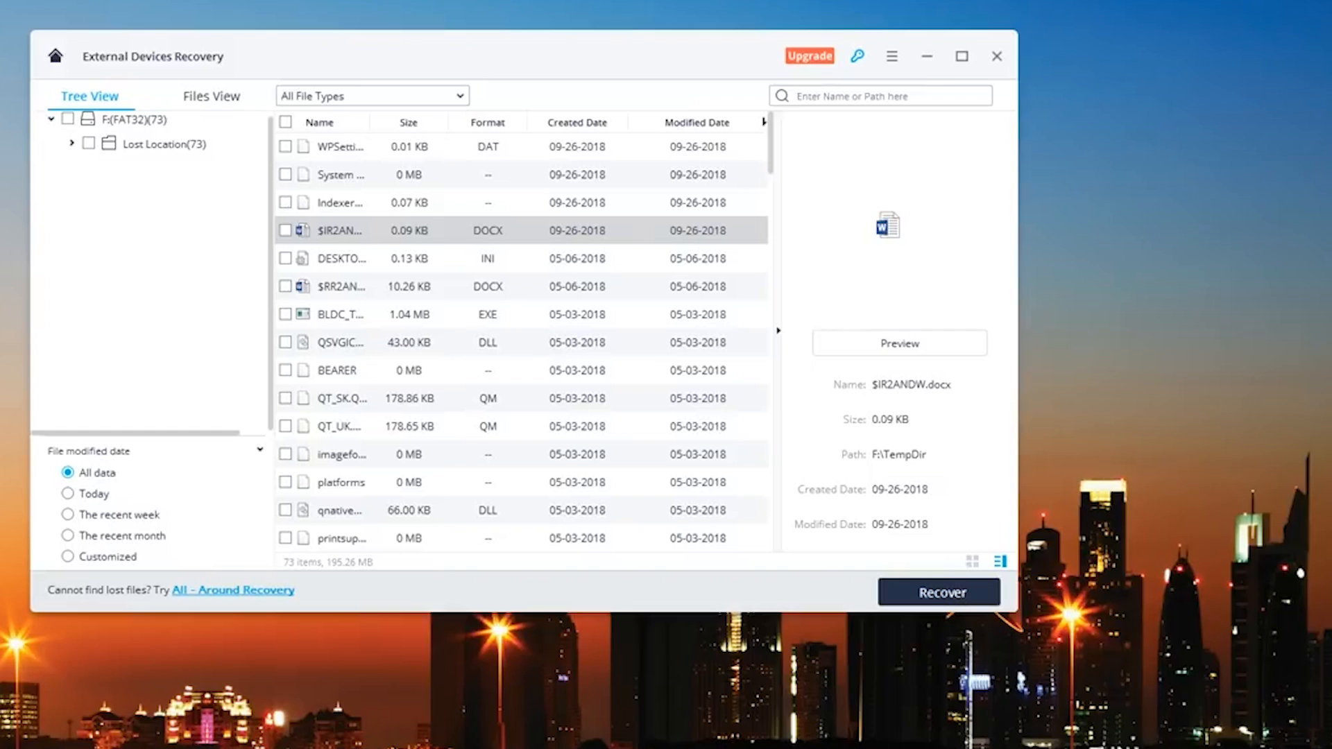
click(408, 122)
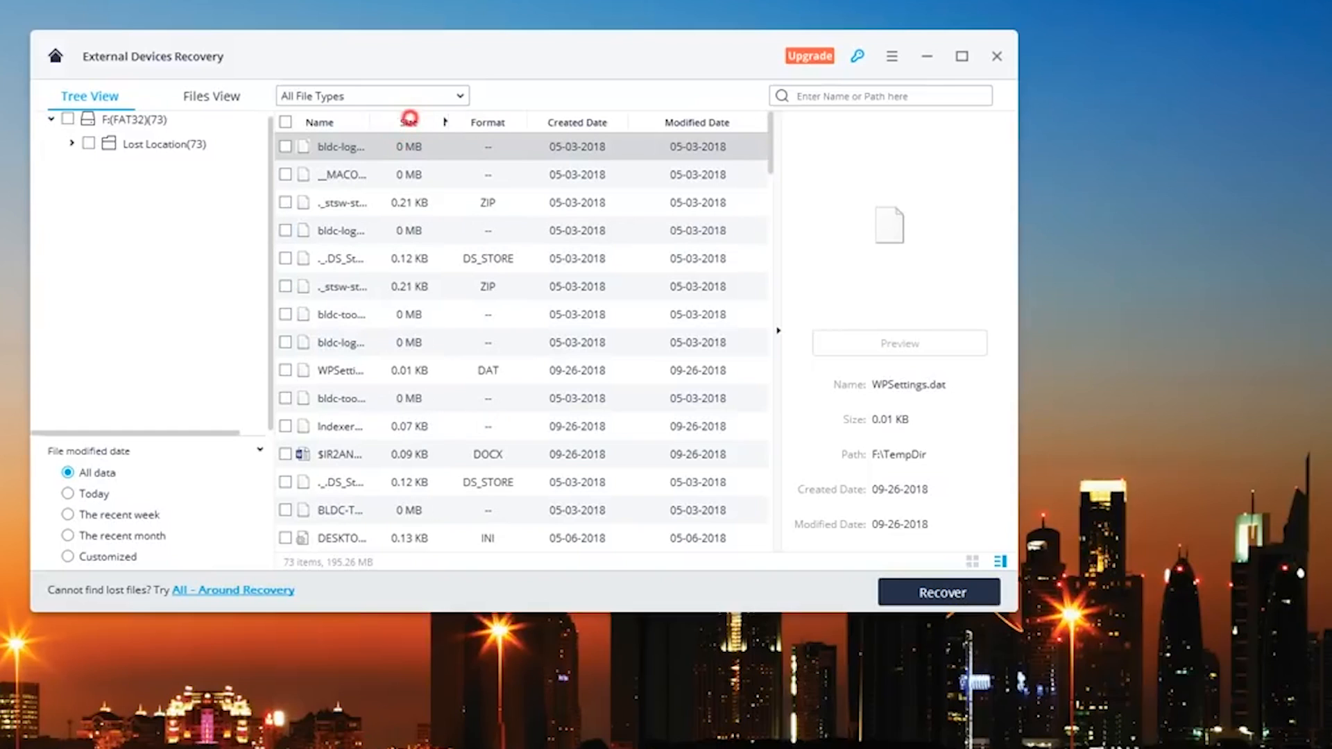
click(408, 121)
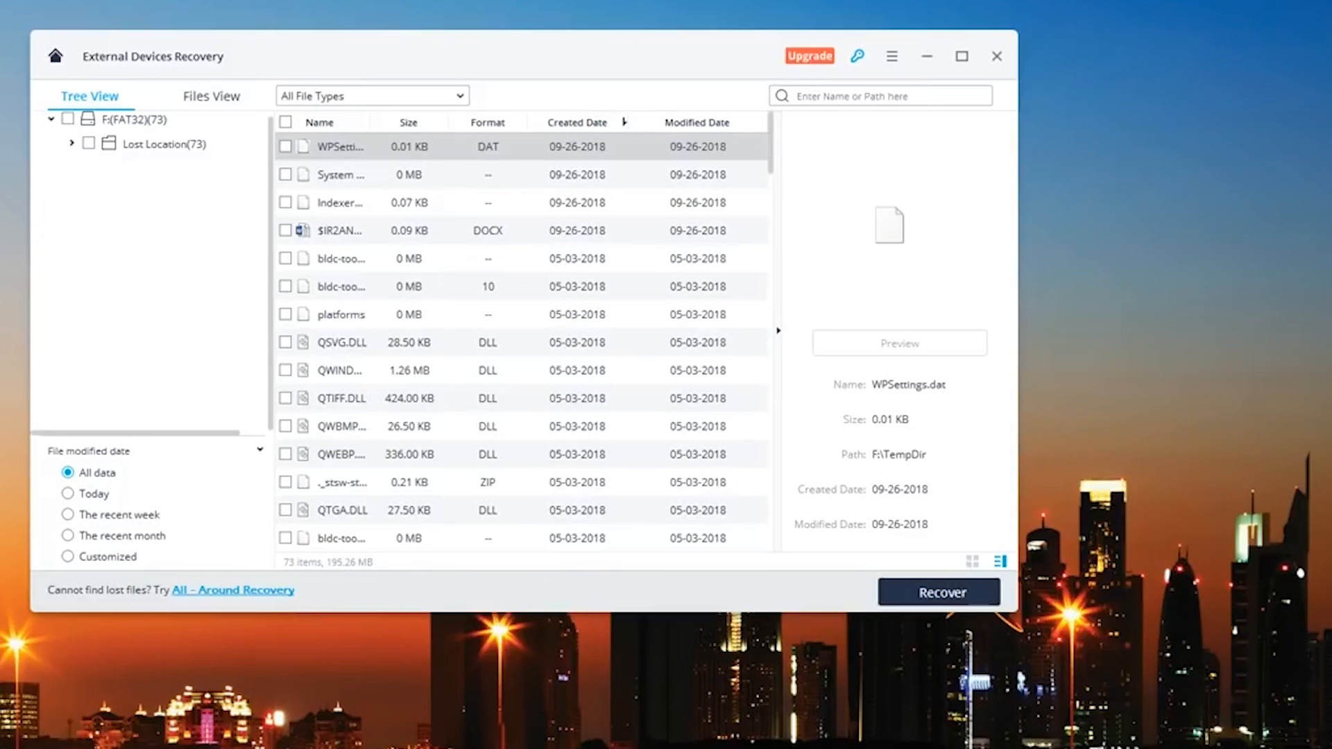
click(340, 230)
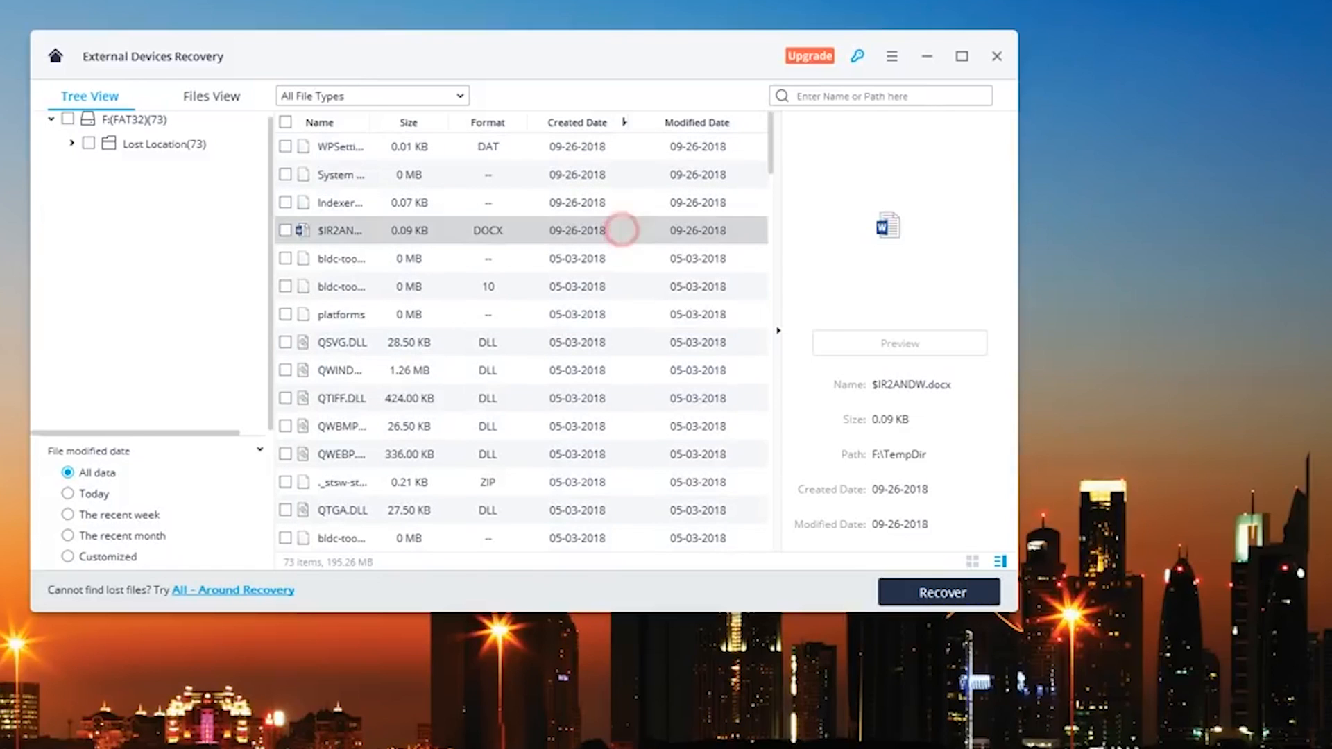
scroll(down, 3)
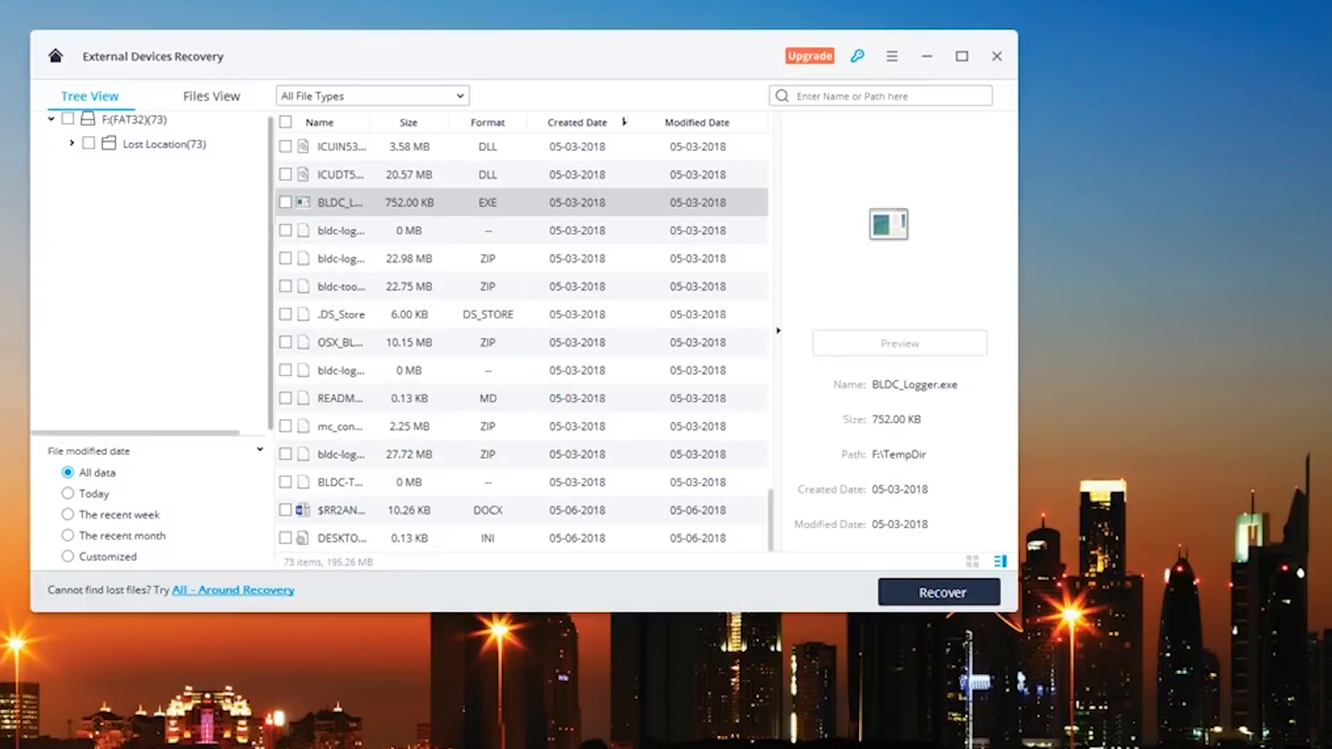
Check BLDC_Logger and recover the selected files to F:[ION SPEED]
click(285, 202)
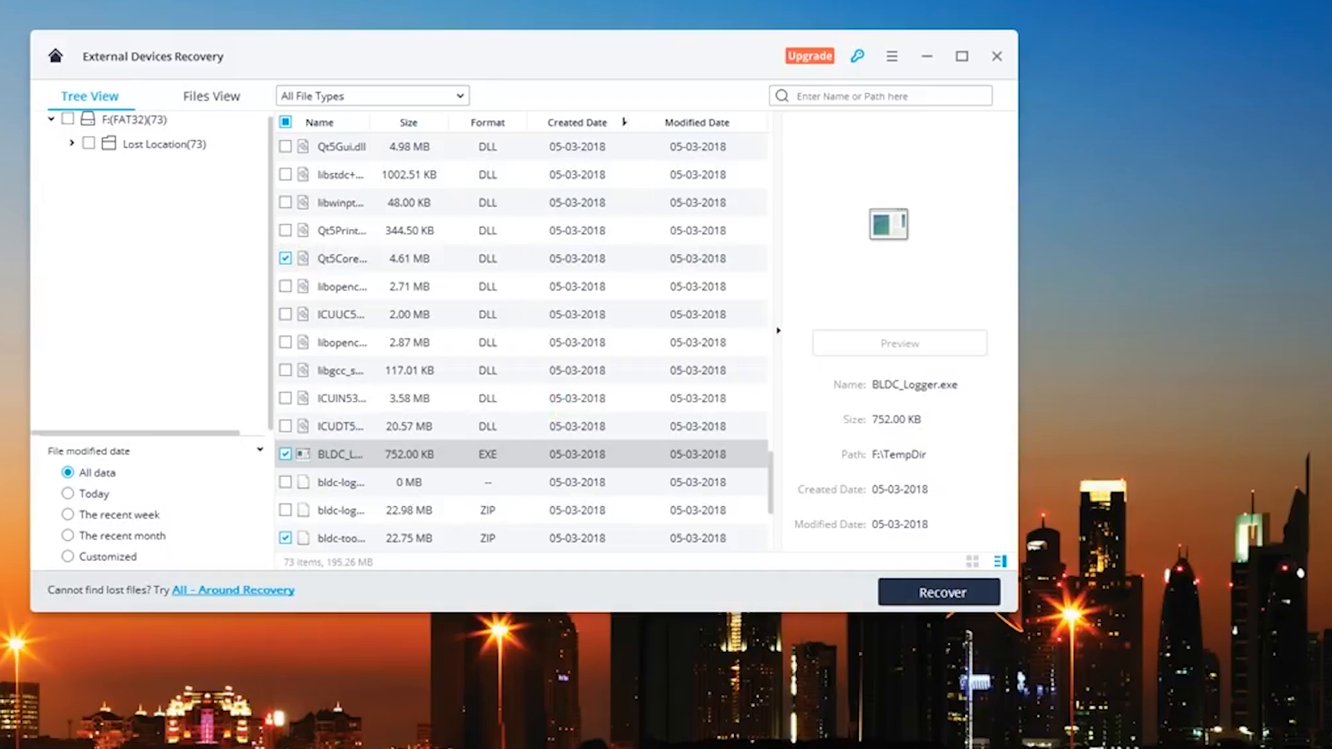
click(340, 425)
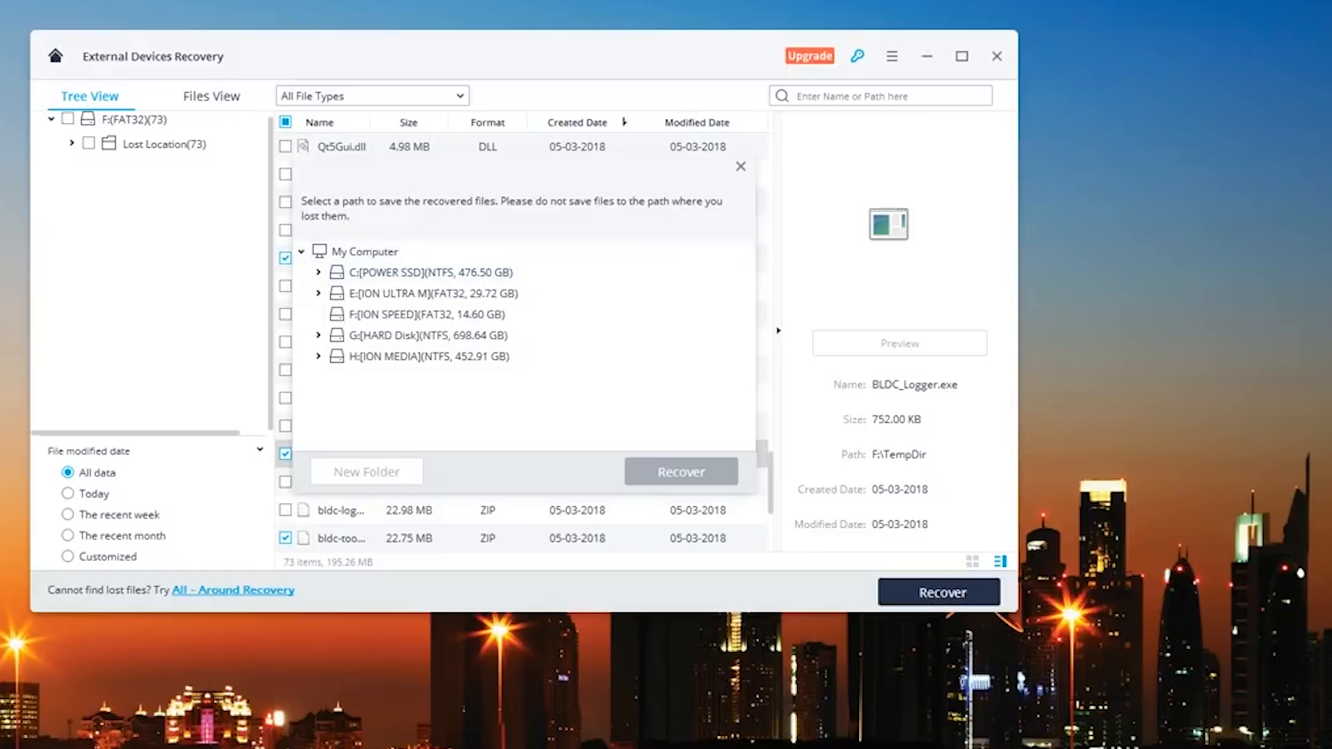
click(427, 315)
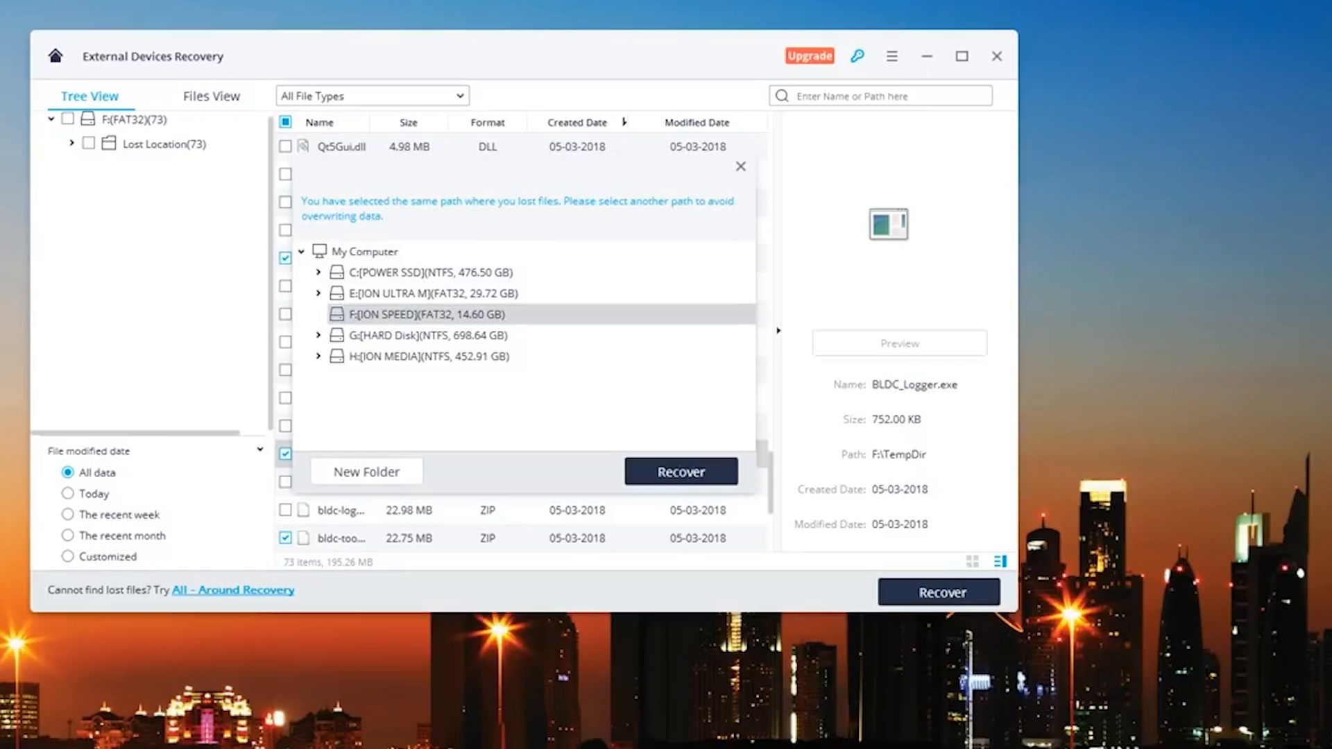
click(680, 472)
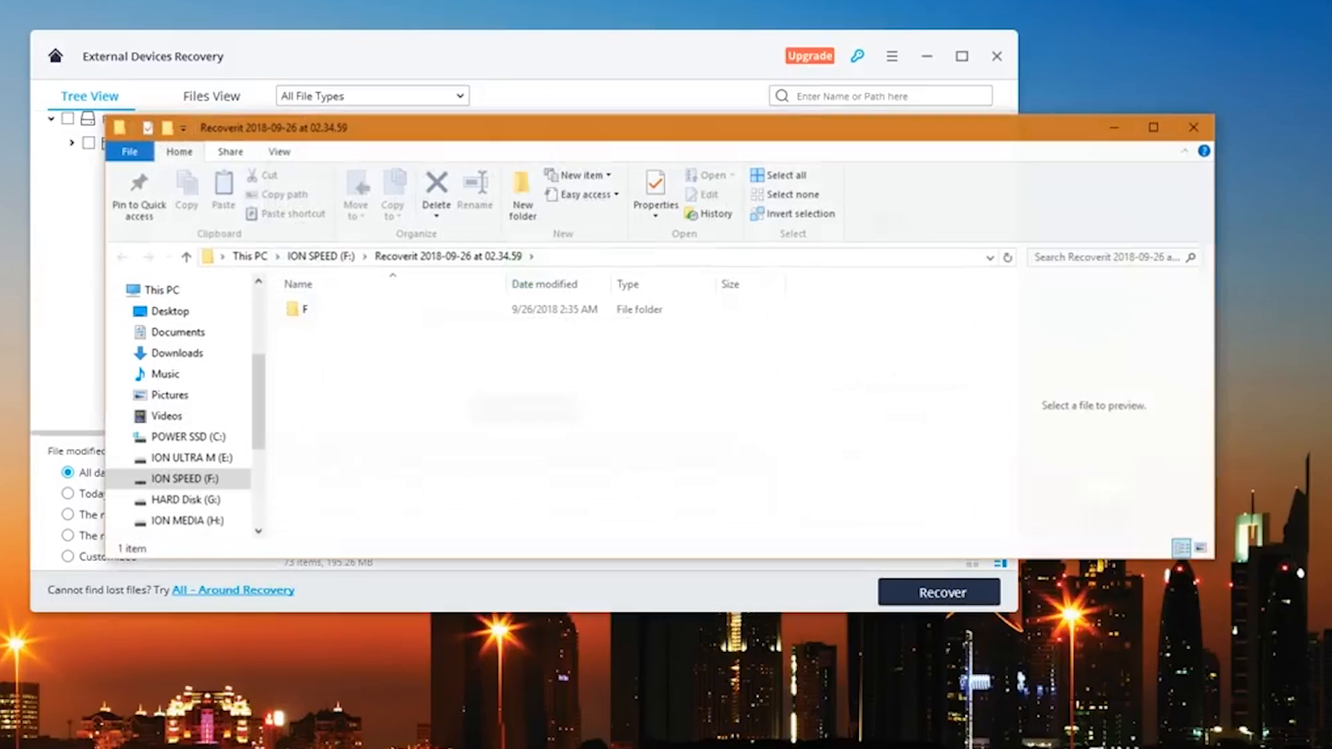
Open folder F in the Recoverit 2018-09-26 output to reach TempDir with BLDC_Logger
double_click(304, 308)
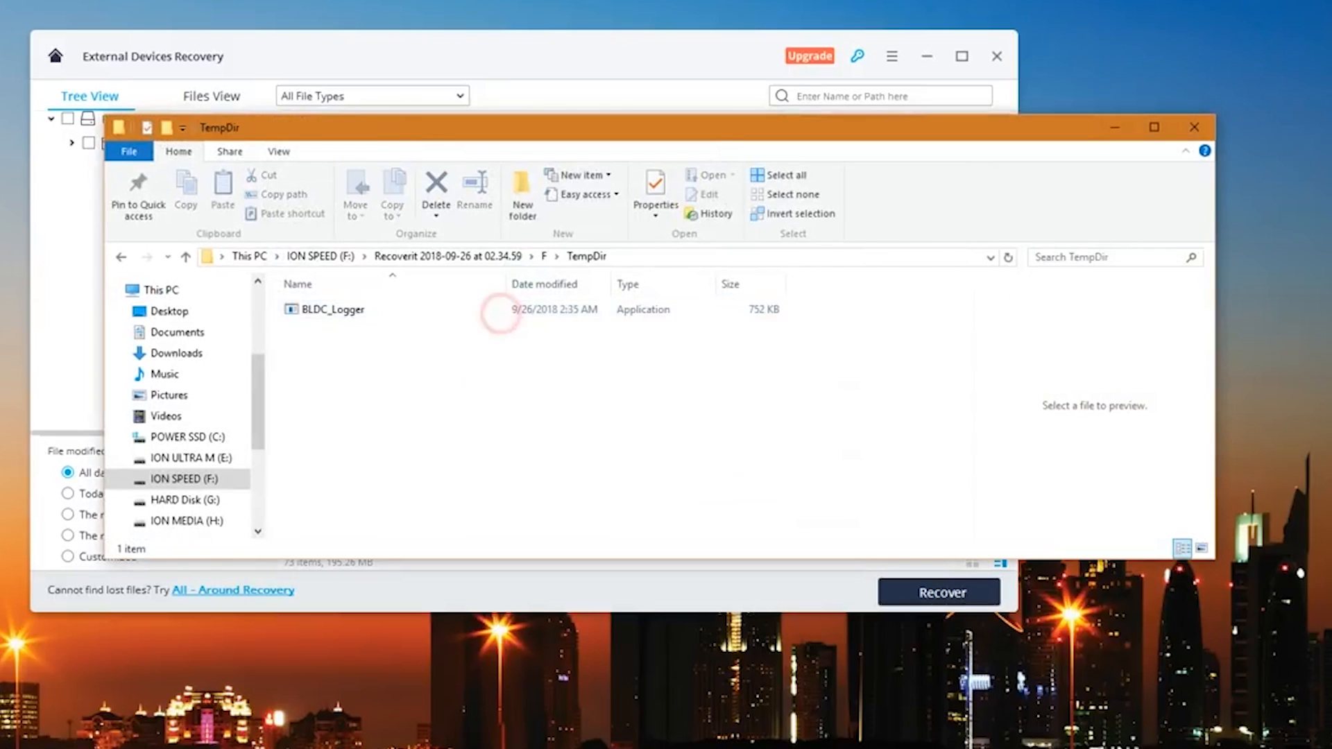